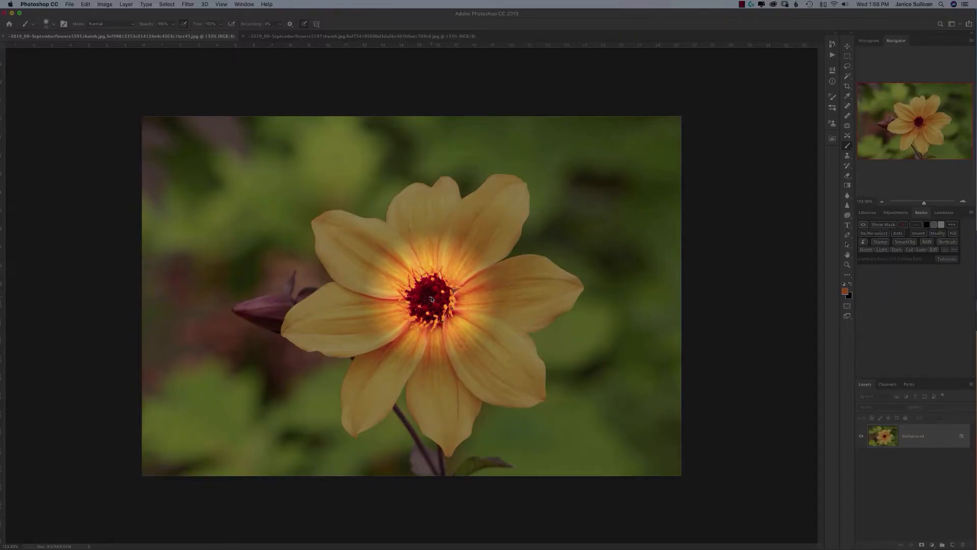
# Step: Copy the soft-focus dahlia into the sharp dahlia document as Layer 1
pyautogui.click(362, 35)
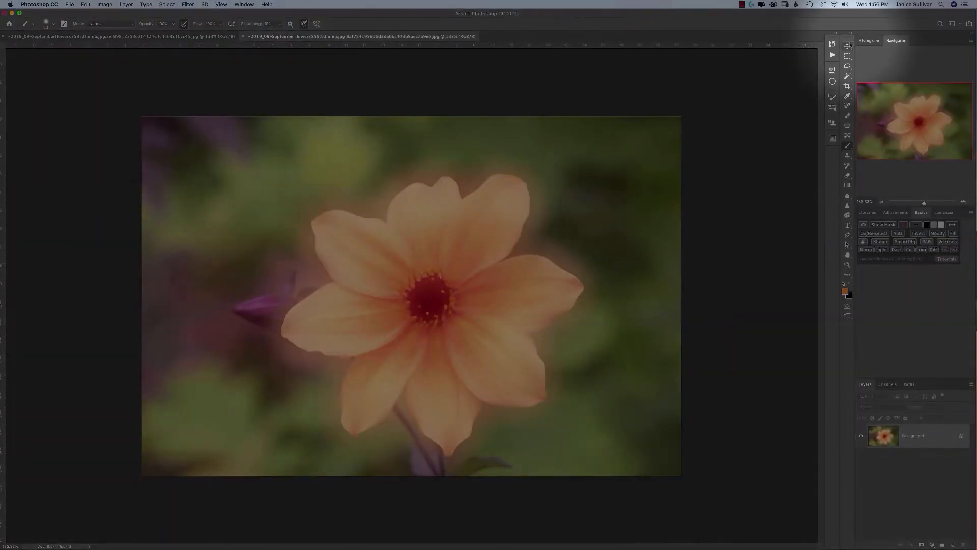
pyautogui.click(848, 48)
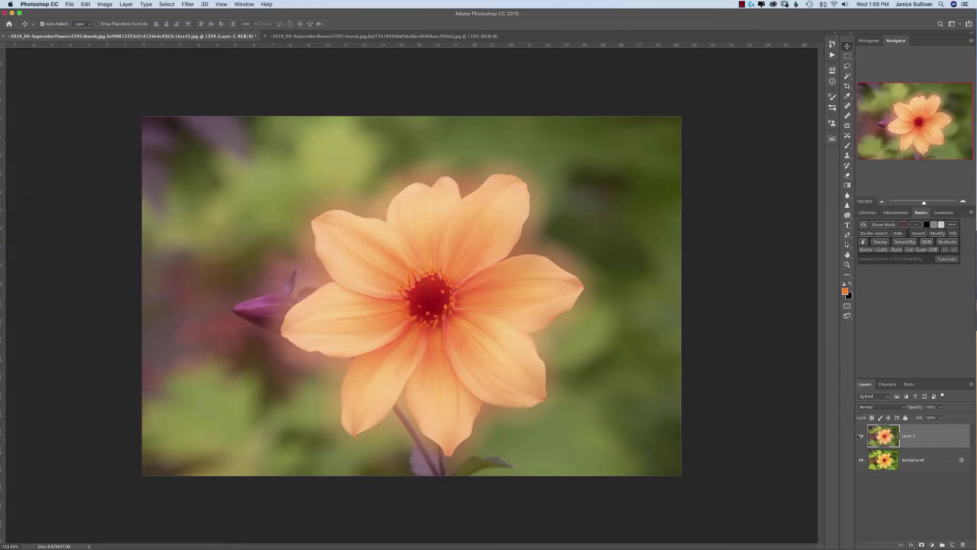
# Step: Hide and re-show soft Layer 1 to compare it with the sharp photo
pyautogui.click(861, 435)
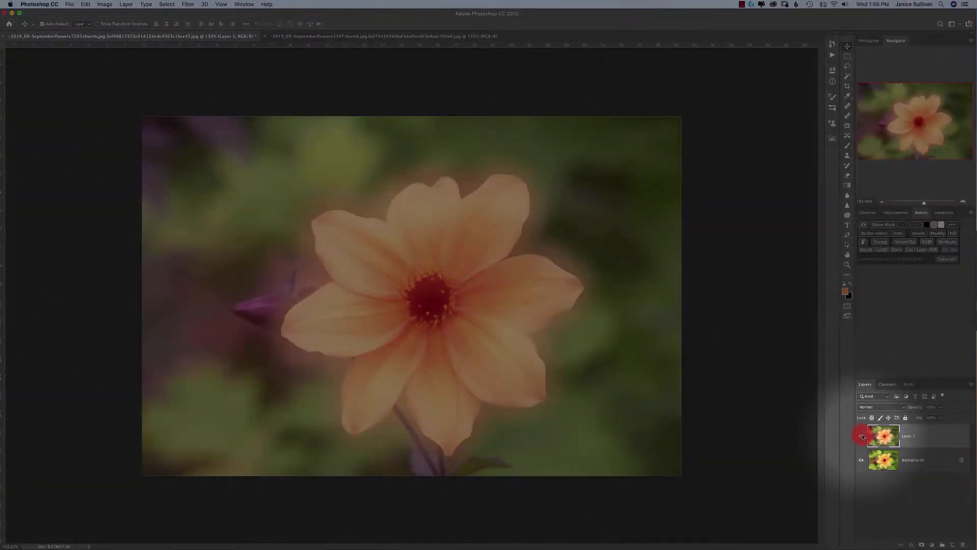
pyautogui.click(862, 435)
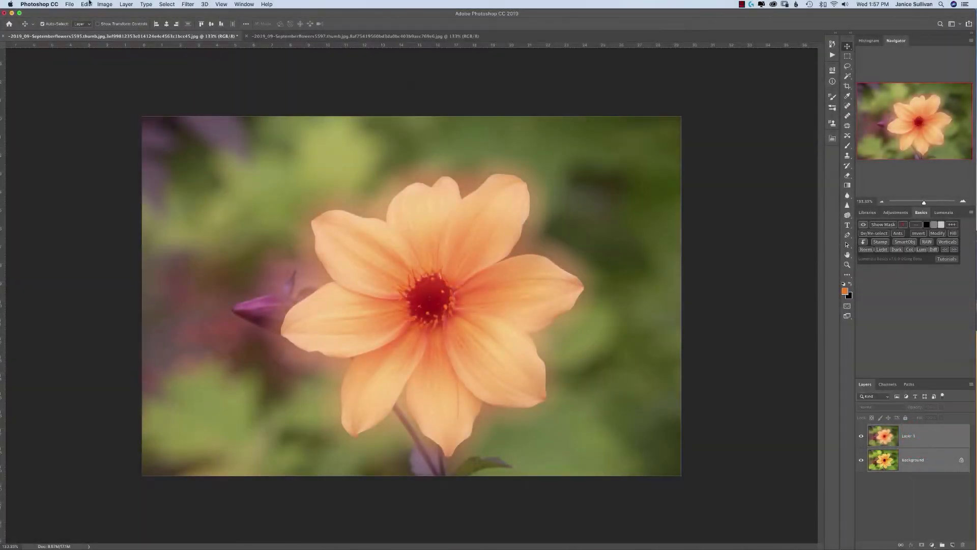
# Step: Run Edit > Auto-Align Layers with Auto projection on both dahlia layers
pyautogui.click(84, 4)
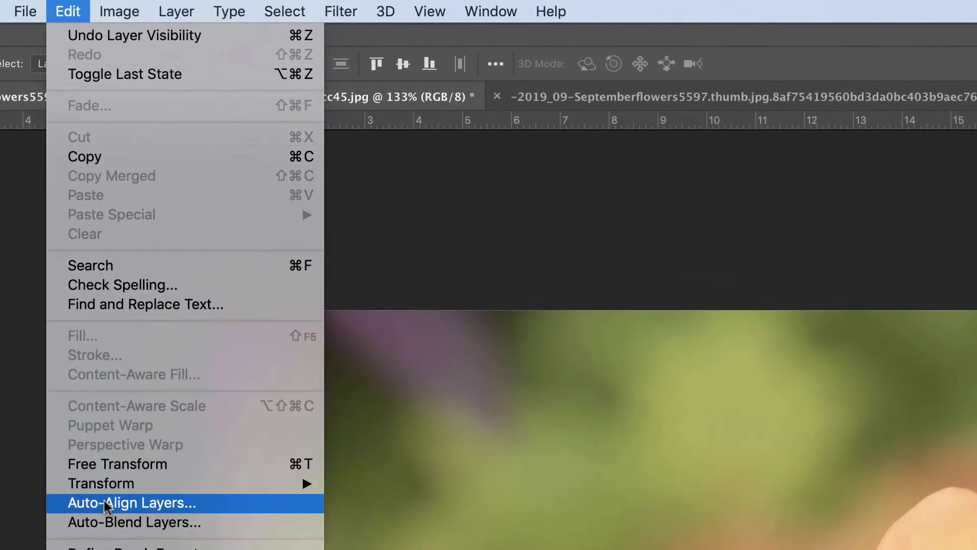
pyautogui.moveTo(199, 508)
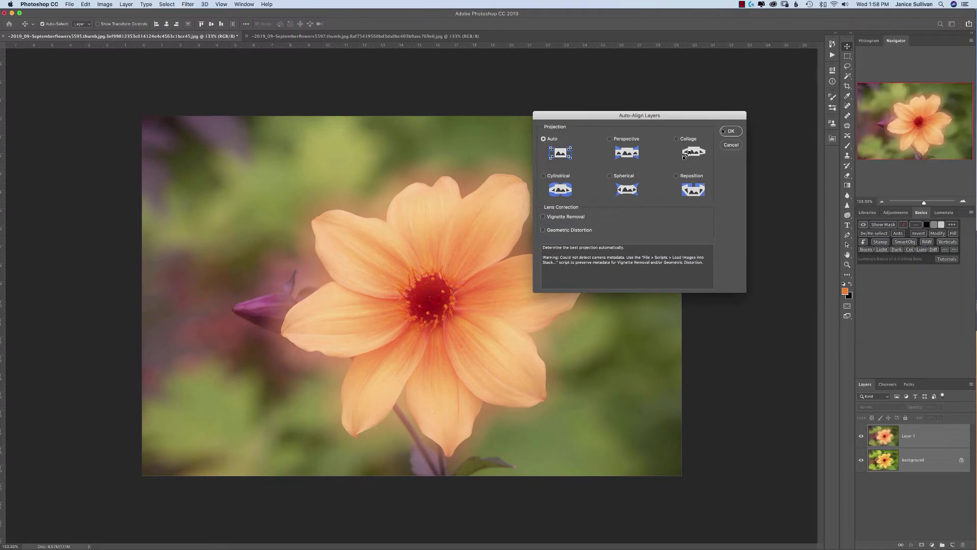
pyautogui.moveTo(708, 181)
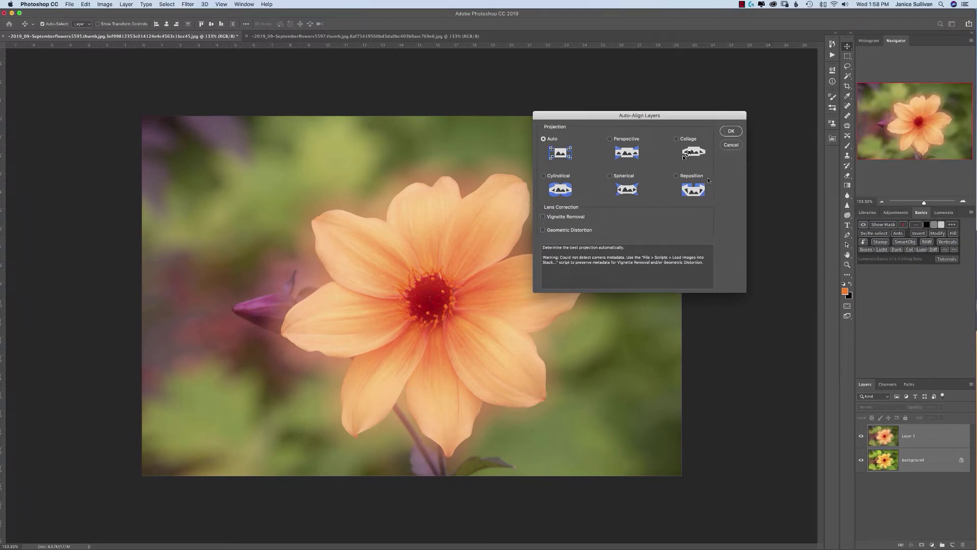
pyautogui.click(731, 131)
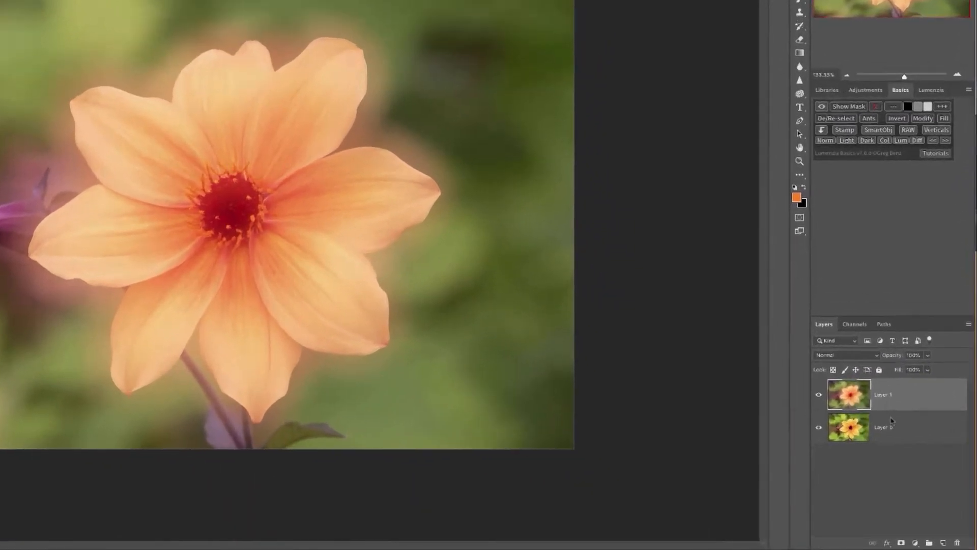
# Step: Duplicate sharp Layer 0 as Layer 0 copy and hide soft Layer 1
pyautogui.click(879, 427)
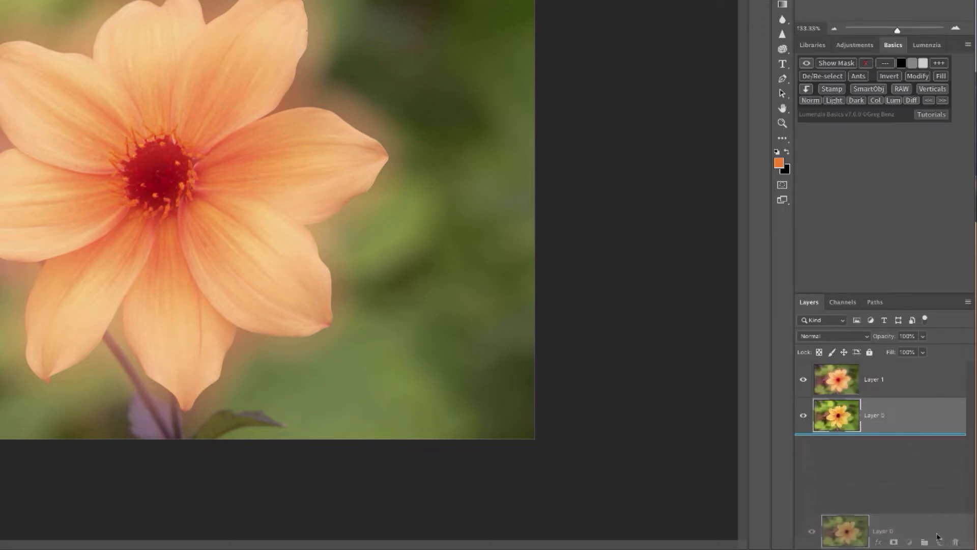
pyautogui.click(925, 541)
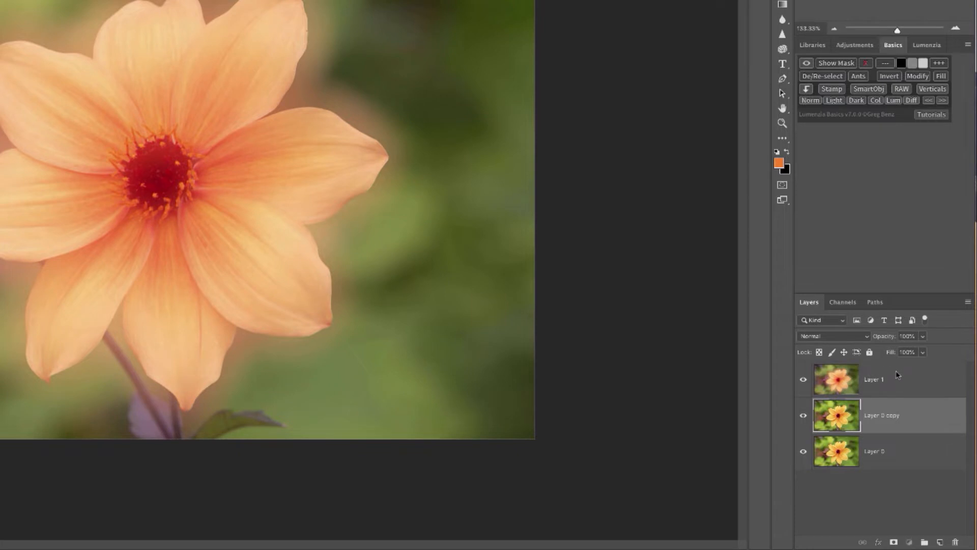
pyautogui.click(876, 379)
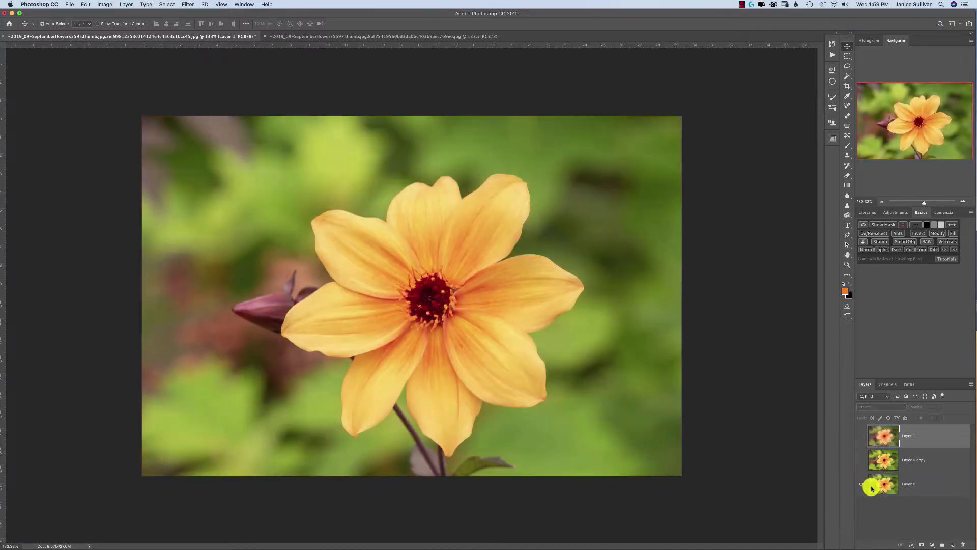
# Step: Select soft Layer 1 to start restacking the layers
pyautogui.click(862, 483)
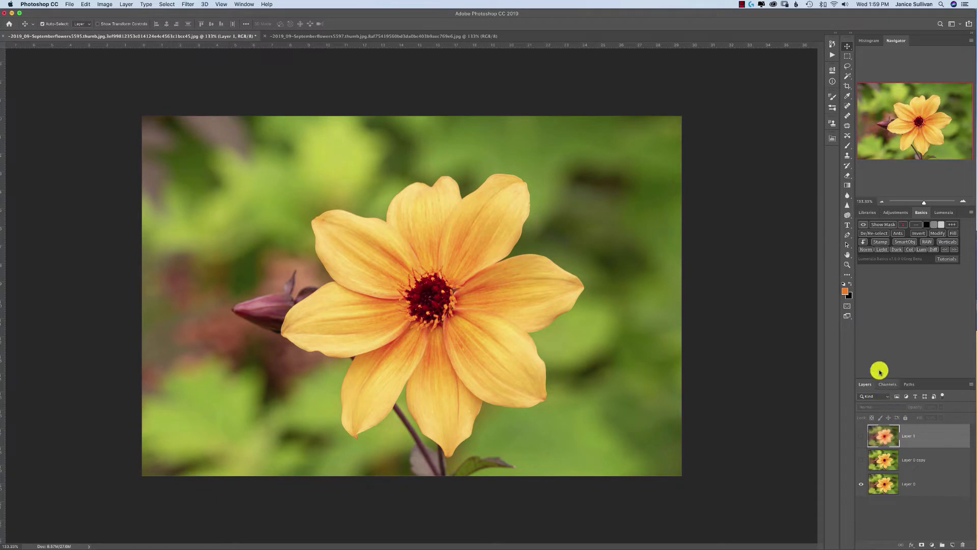
pyautogui.moveTo(605, 386)
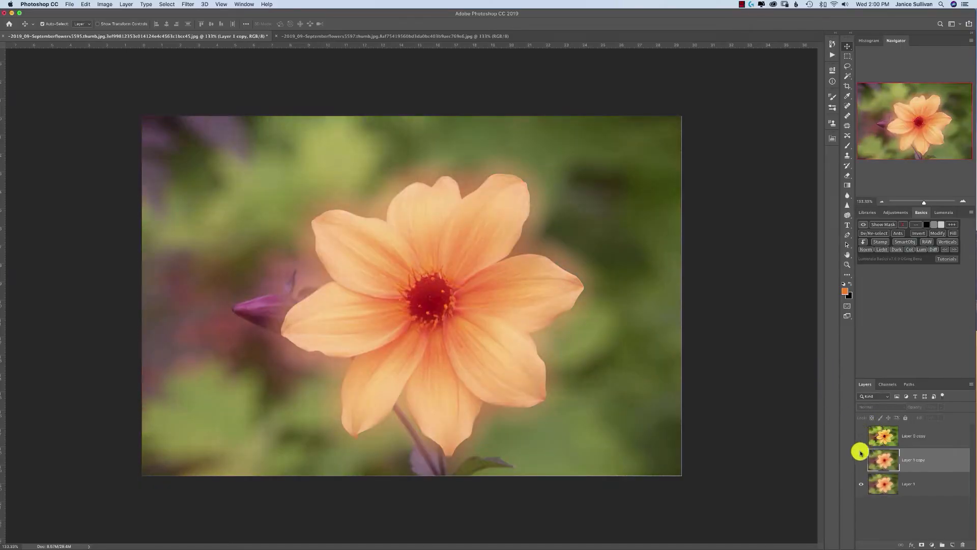
pyautogui.moveTo(851, 412)
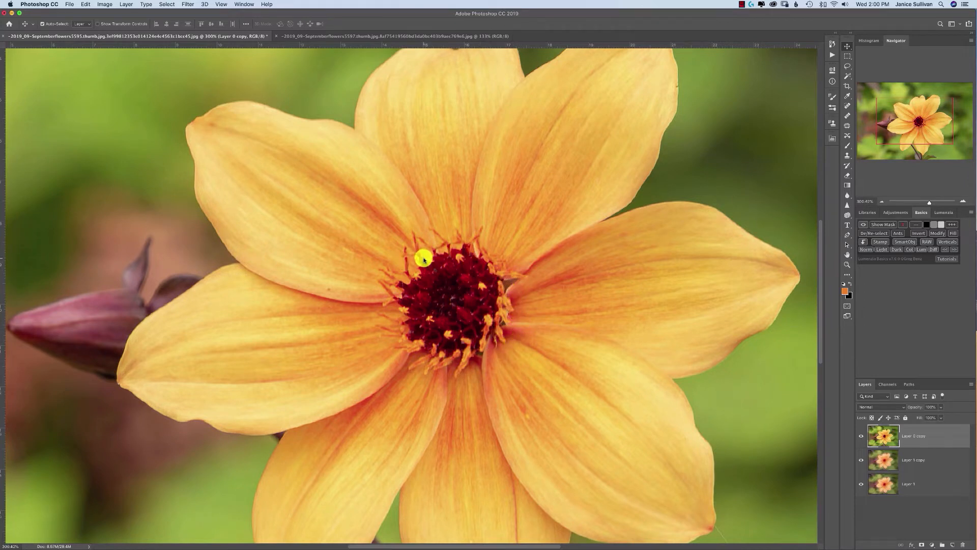
pyautogui.moveTo(440, 279)
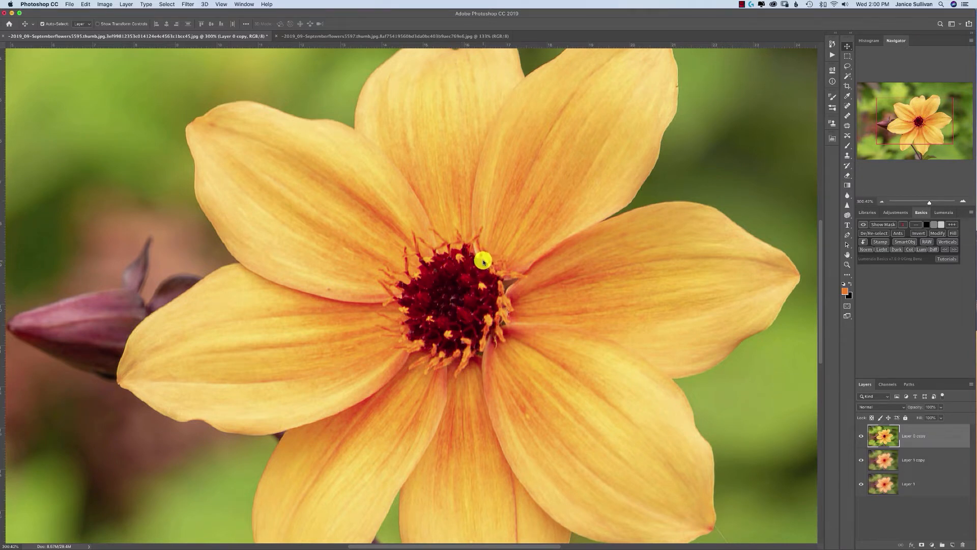
pyautogui.moveTo(478, 267)
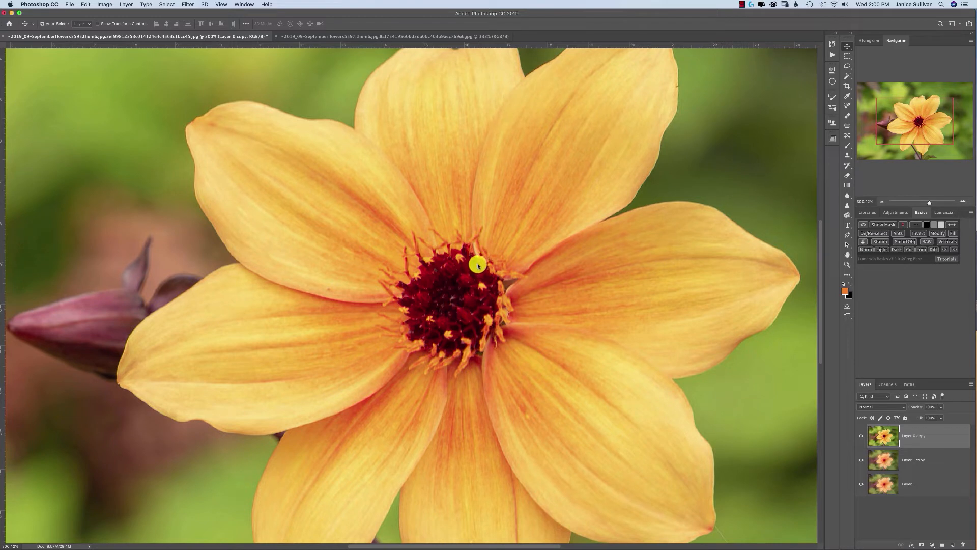
pyautogui.moveTo(473, 267)
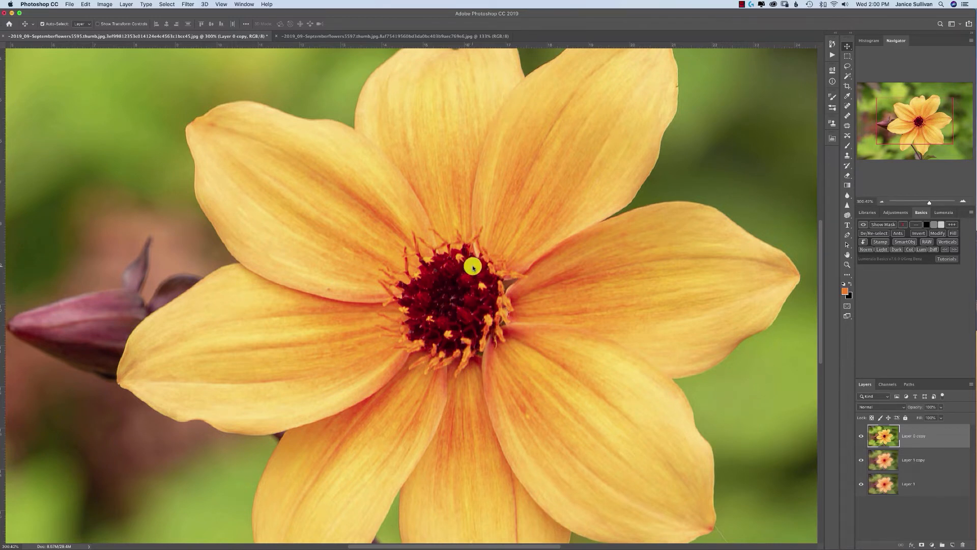
pyautogui.moveTo(464, 269)
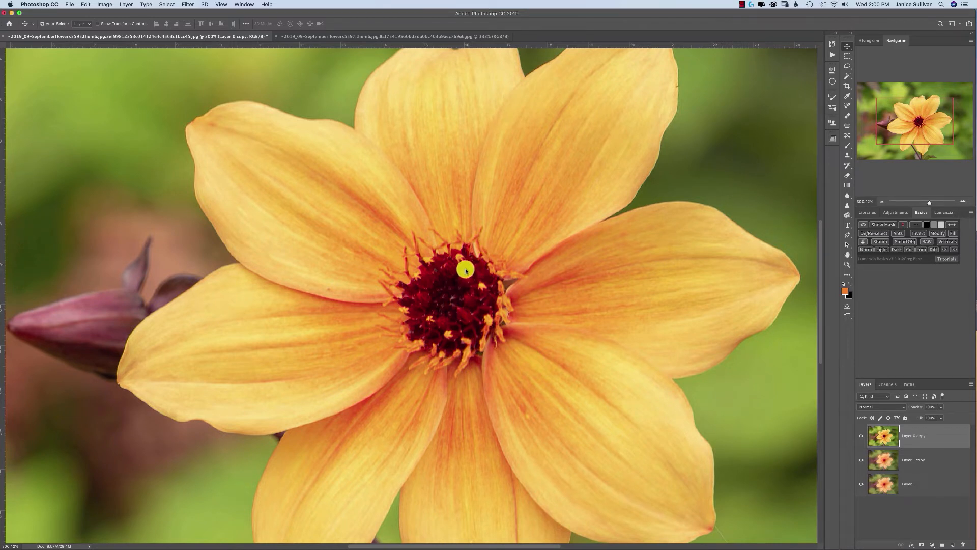
pyautogui.moveTo(453, 278)
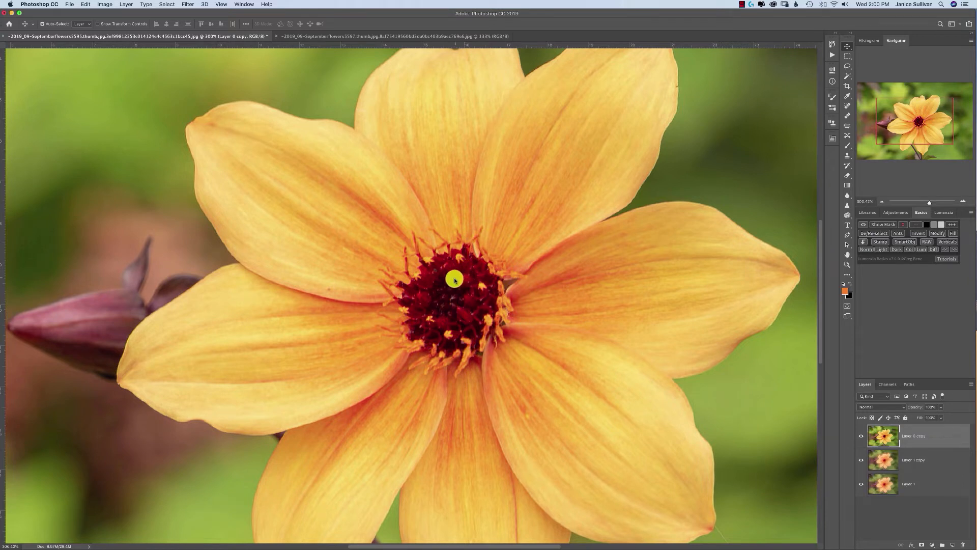
pyautogui.moveTo(458, 274)
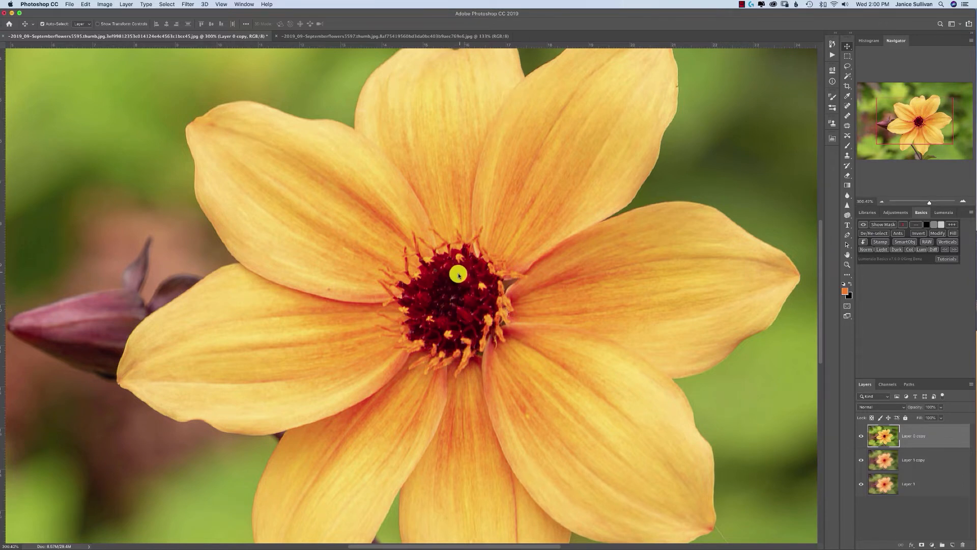
pyautogui.moveTo(453, 258)
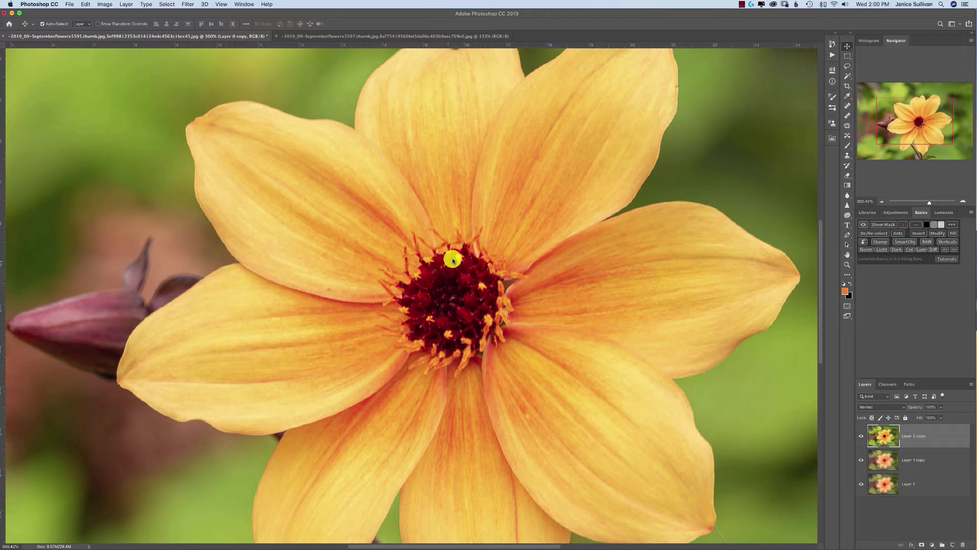
pyautogui.moveTo(473, 310)
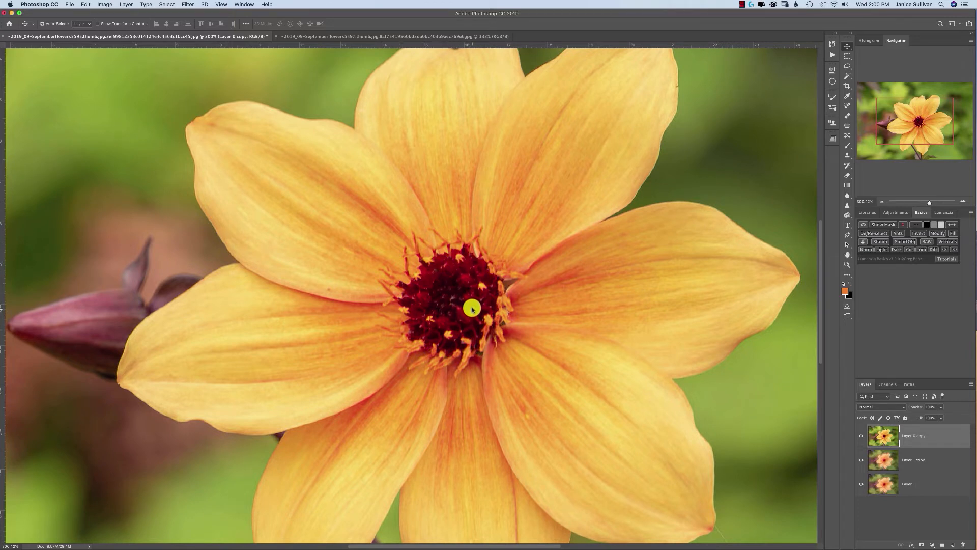
pyautogui.moveTo(470, 313)
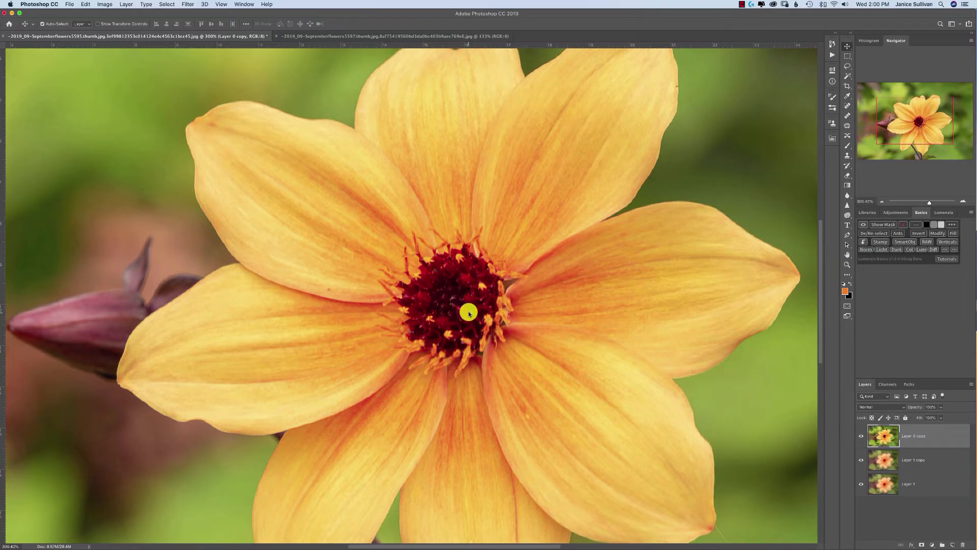
pyautogui.moveTo(467, 299)
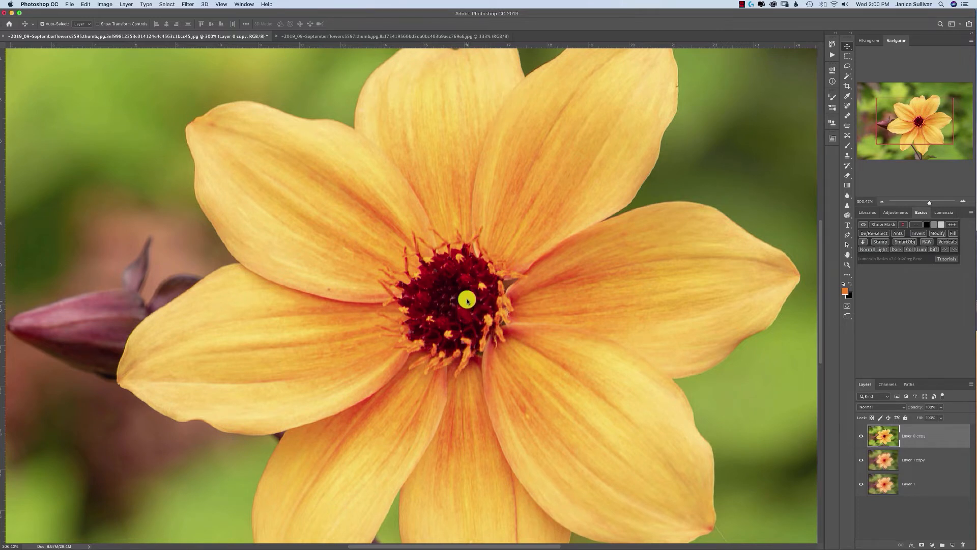
pyautogui.moveTo(848, 53)
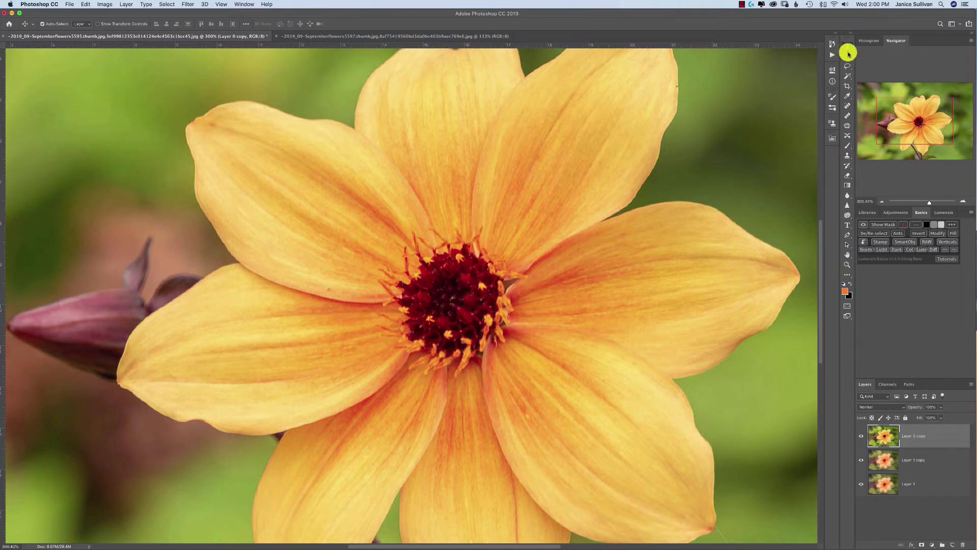
# Step: Switch to the Lasso tool to circle the dahlia's dark center
pyautogui.click(847, 64)
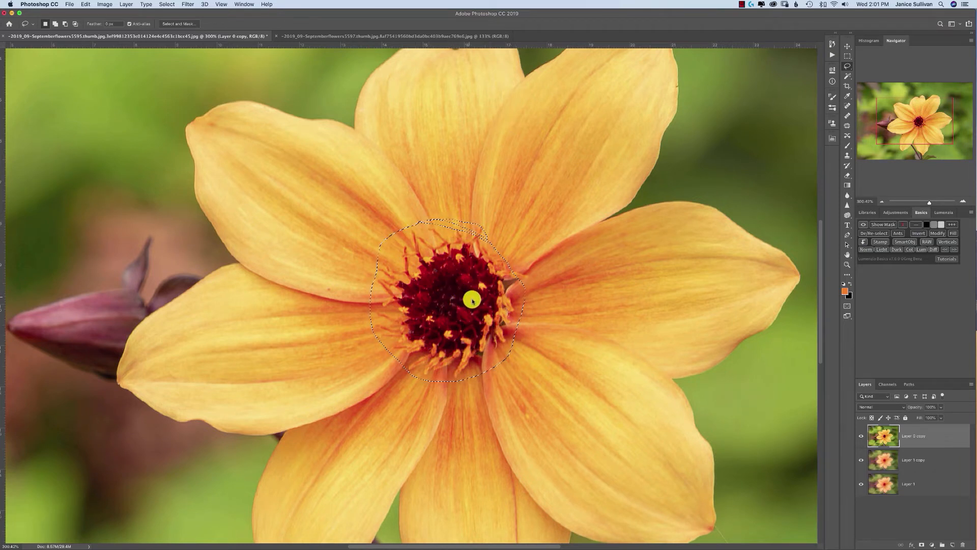
pyautogui.moveTo(769, 406)
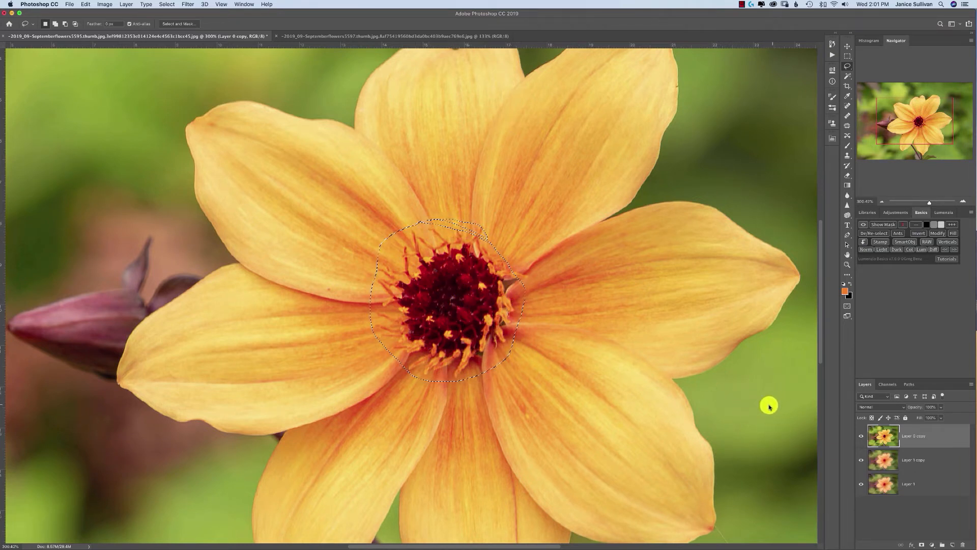
pyautogui.moveTo(495, 220)
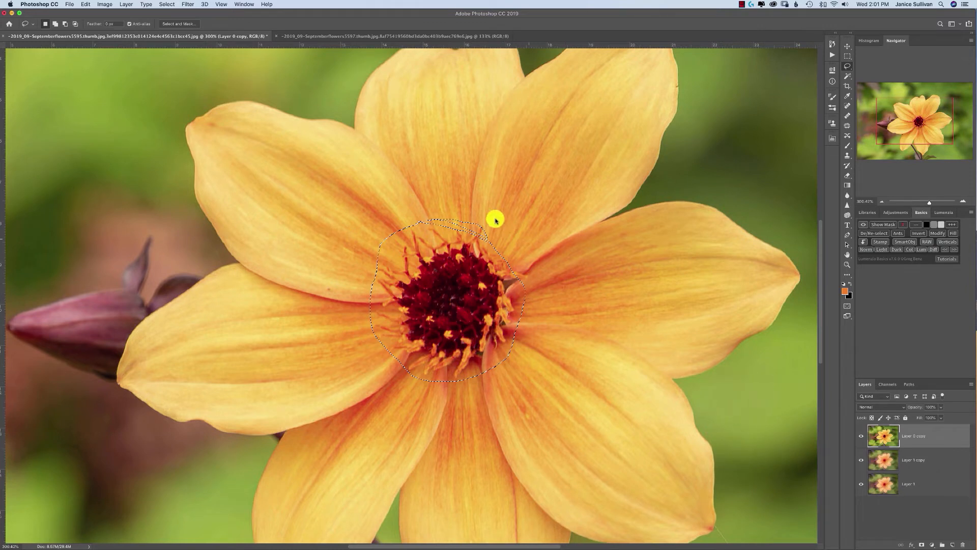
pyautogui.moveTo(391, 335)
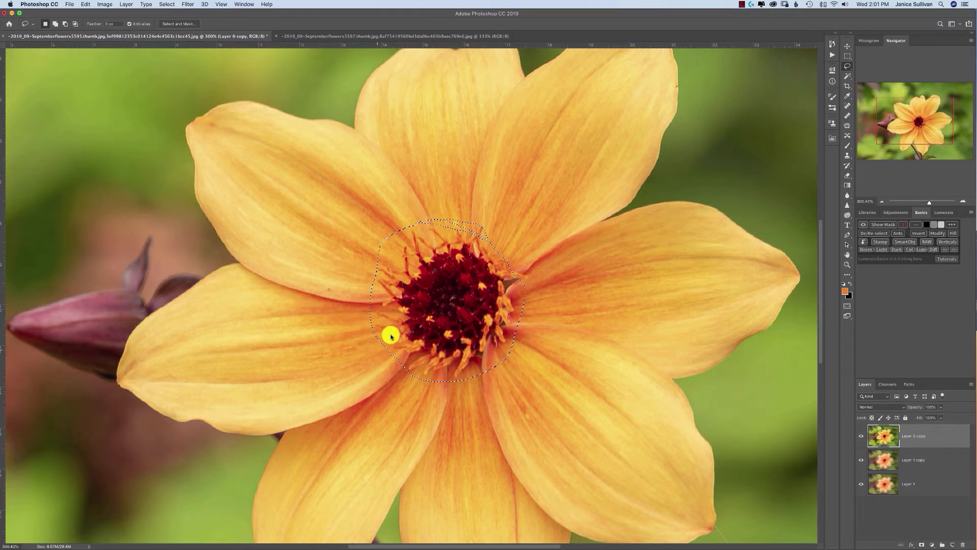
pyautogui.moveTo(431, 286)
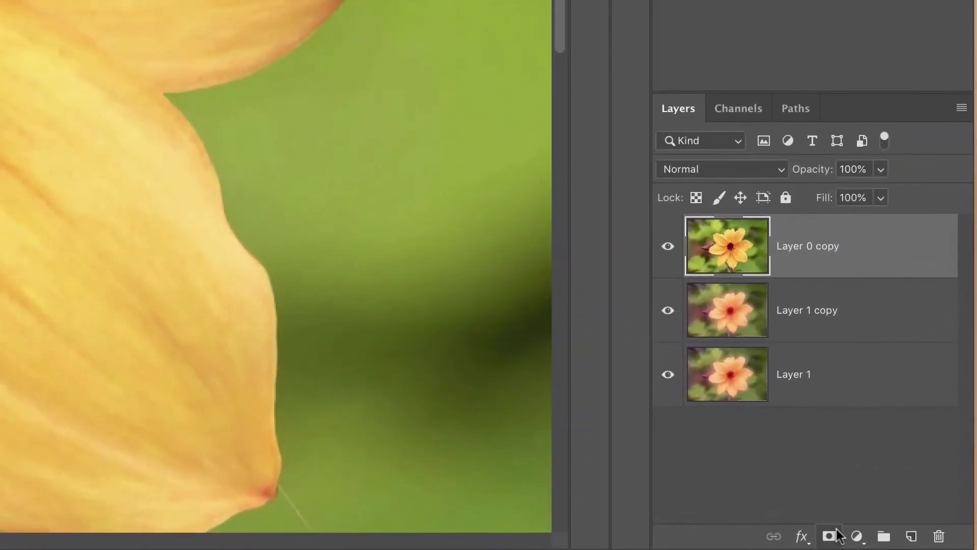
# Step: Add a layer mask to Layer 0 copy from the flower-center selection
pyautogui.click(829, 535)
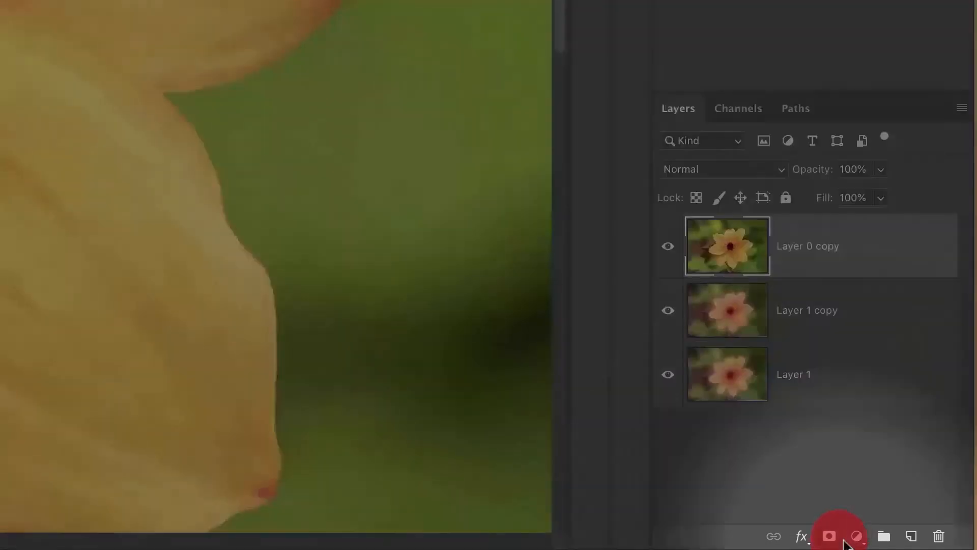
pyautogui.click(829, 536)
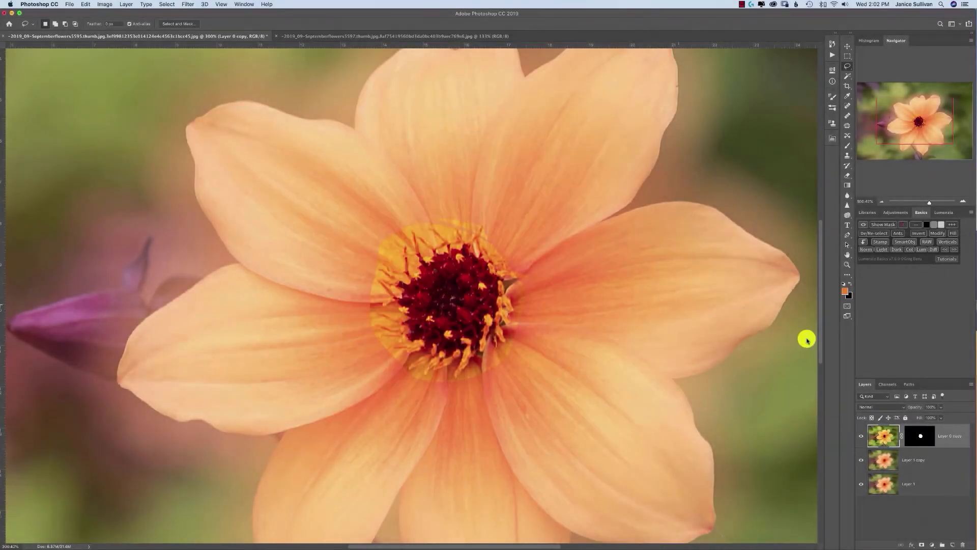
# Step: Select the center mask and launch Select and Mask from Properties
pyautogui.click(919, 435)
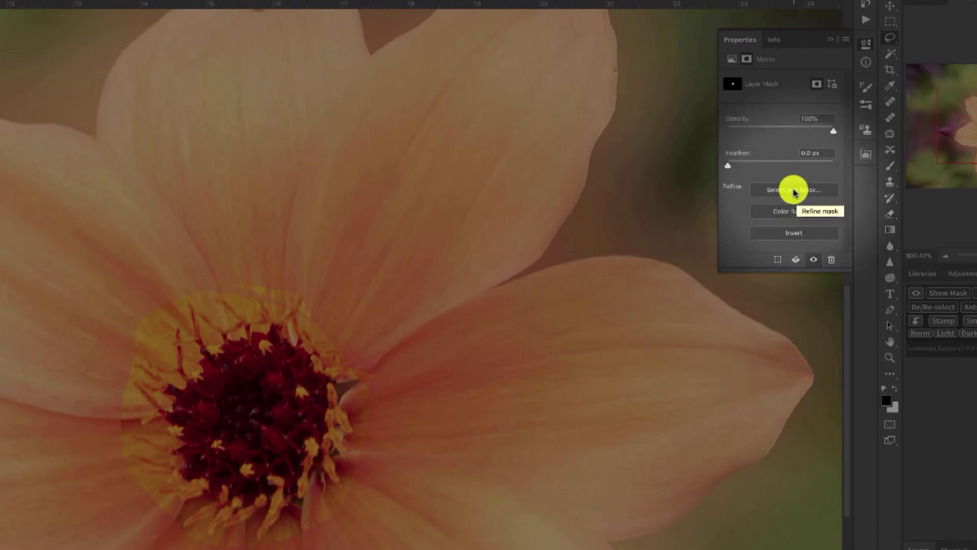
pyautogui.click(793, 189)
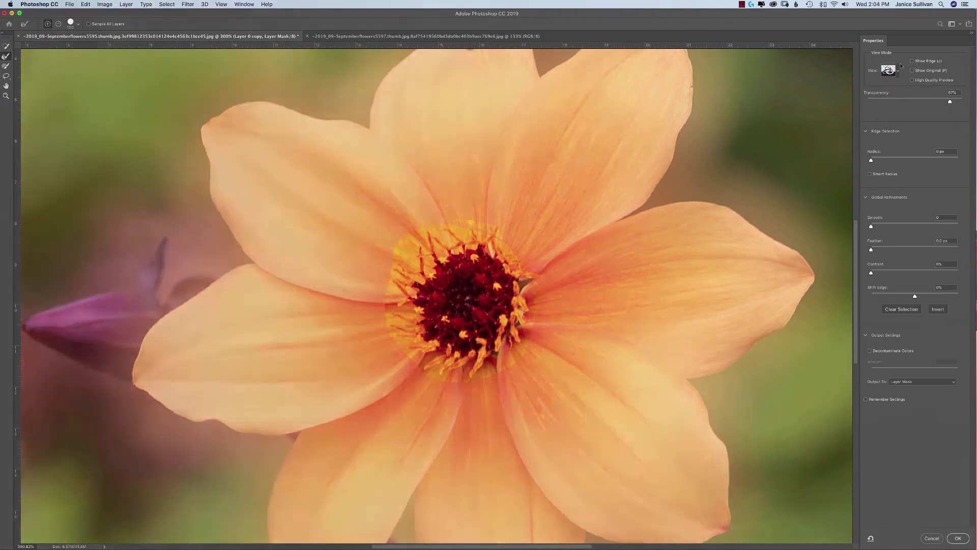
# Step: Set the Select and Mask view mode to On White
pyautogui.click(890, 70)
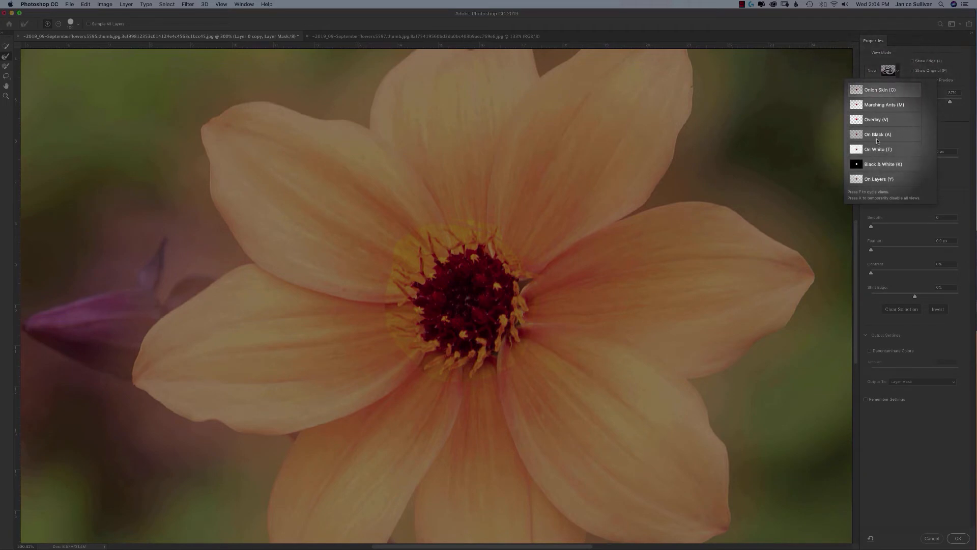
pyautogui.click(878, 149)
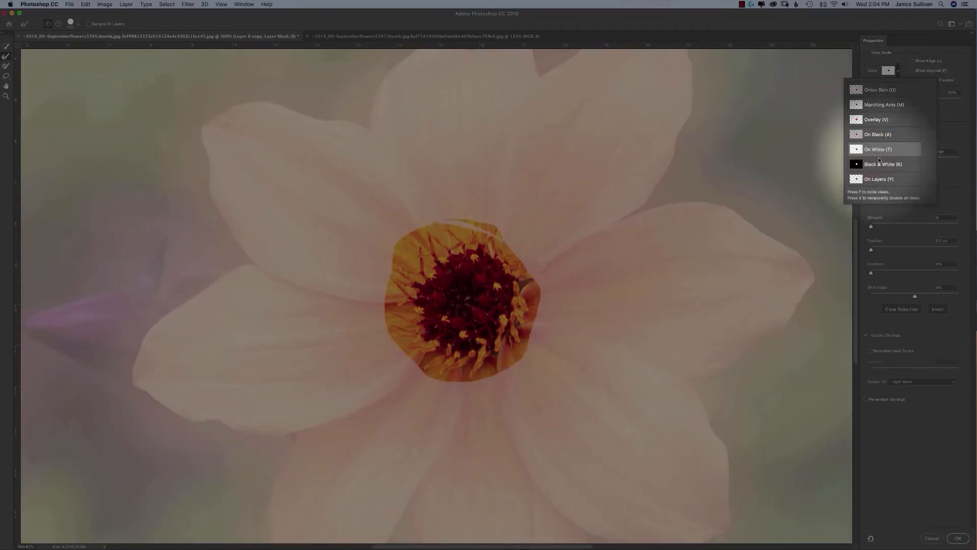
pyautogui.click(877, 149)
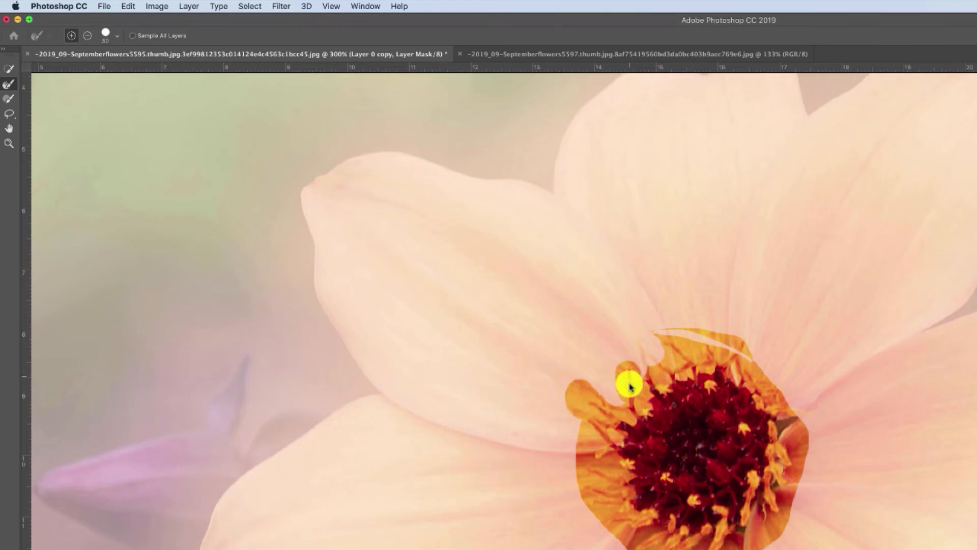
pyautogui.moveTo(633, 408)
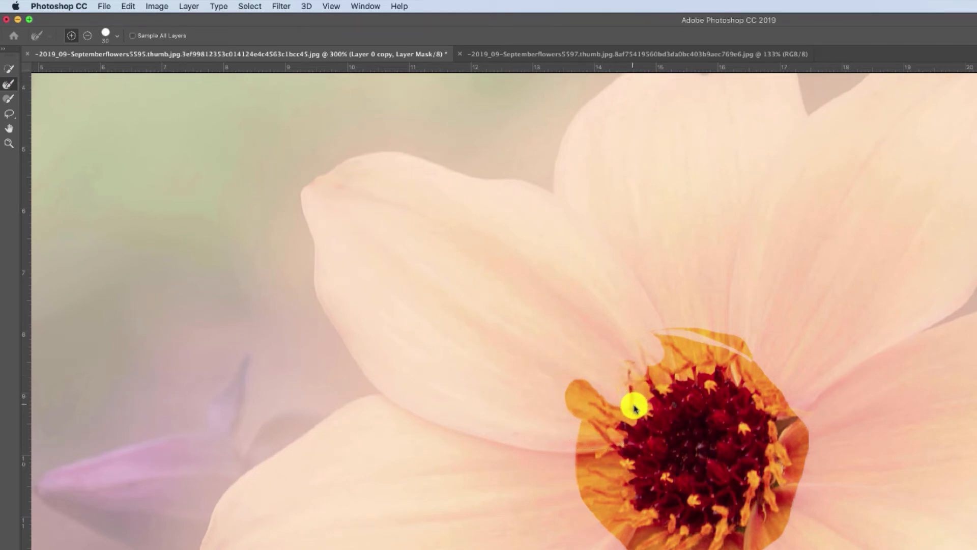
pyautogui.moveTo(580, 401)
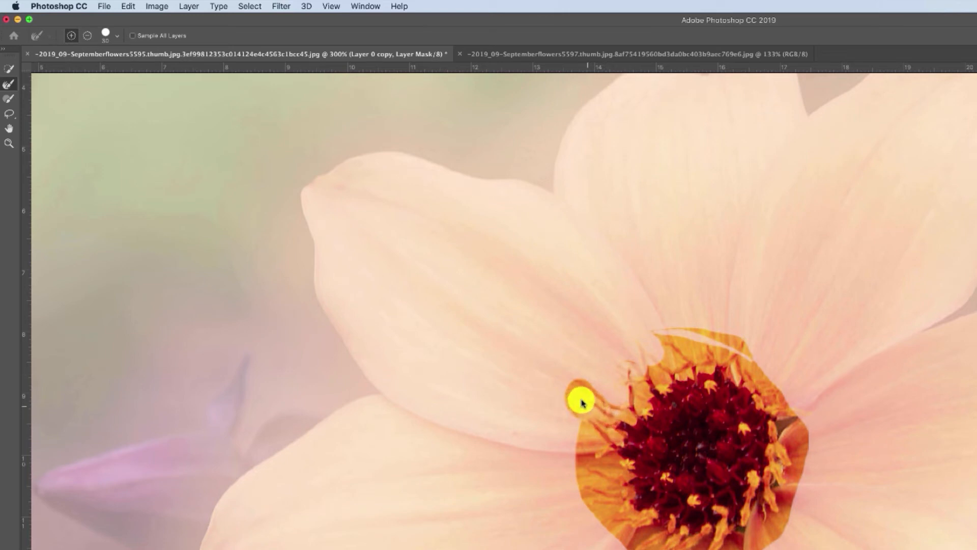
# Step: Brush the mask edge beside the stamens with the Refine Edge Brush
pyautogui.click(580, 400)
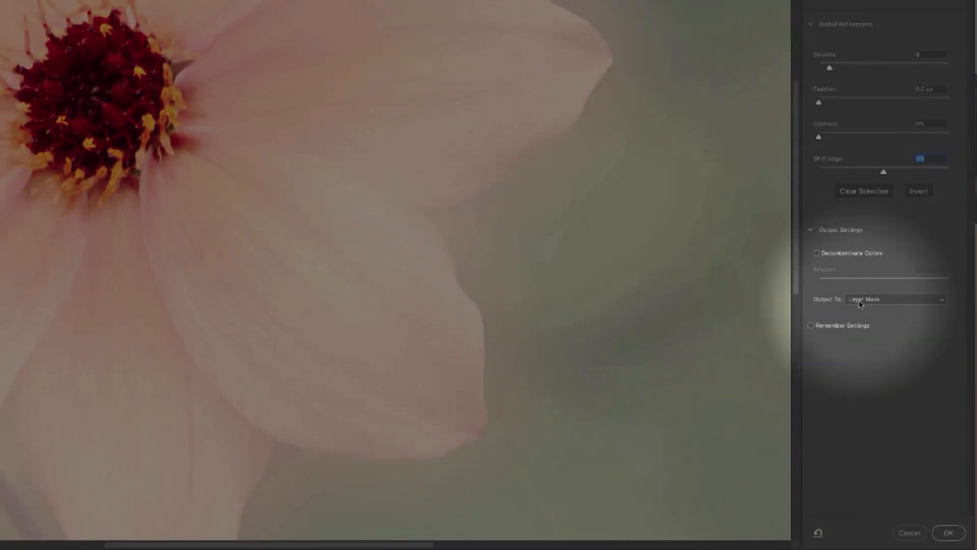
# Step: Output the refined Select and Mask edge to Layer 0 copy's layer mask and confirm
pyautogui.click(894, 300)
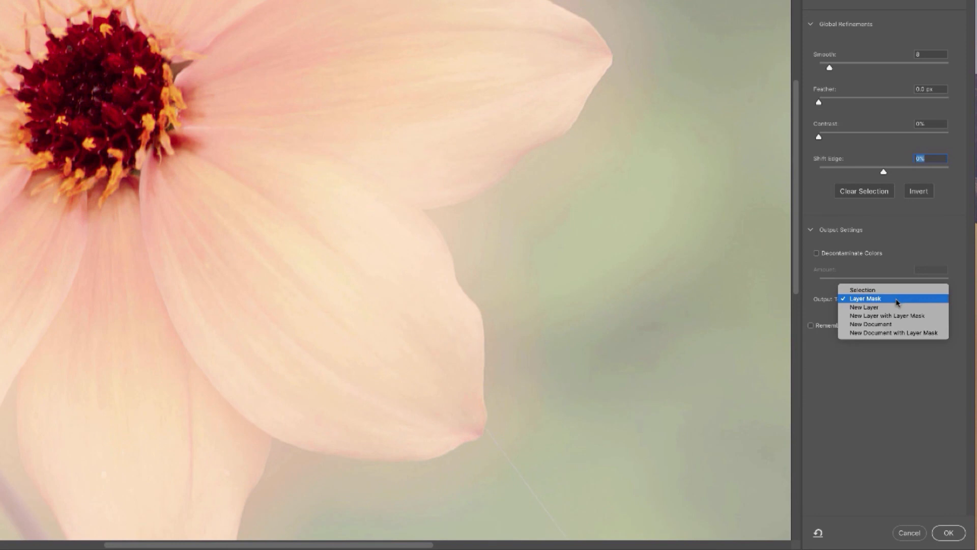
pyautogui.click(865, 298)
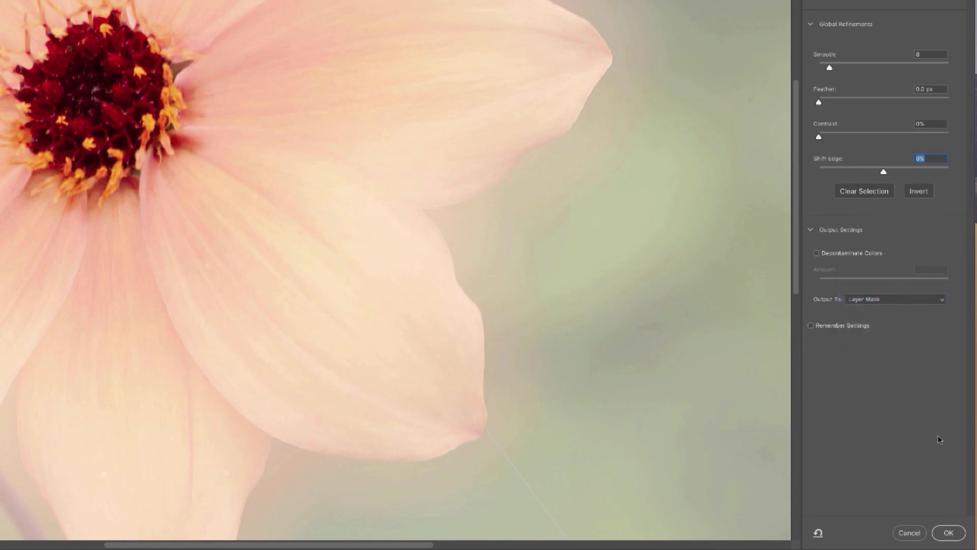
pyautogui.click(948, 532)
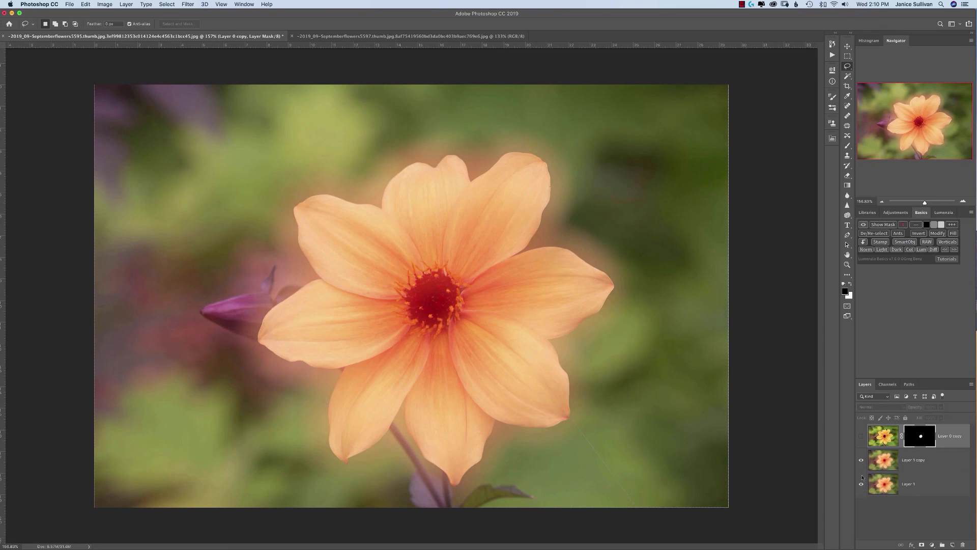
pyautogui.click(883, 435)
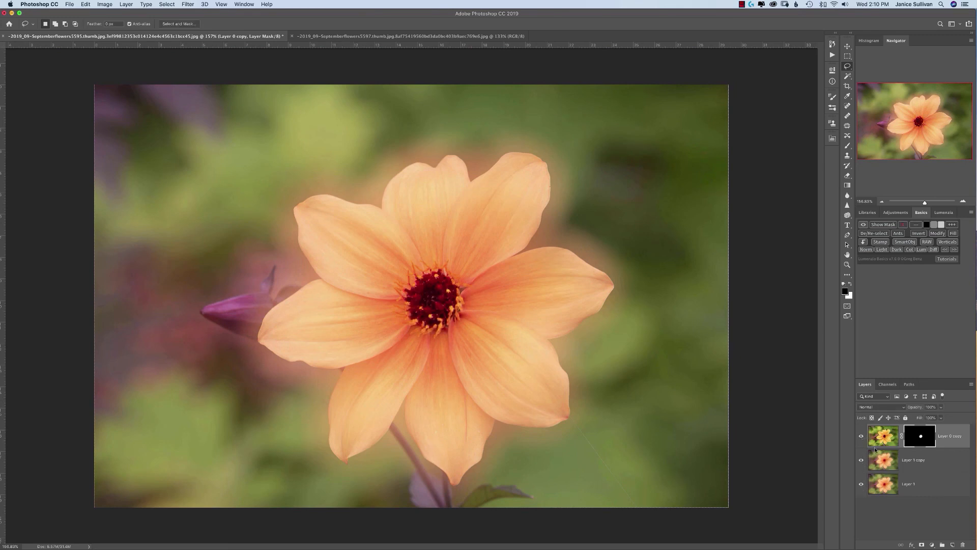